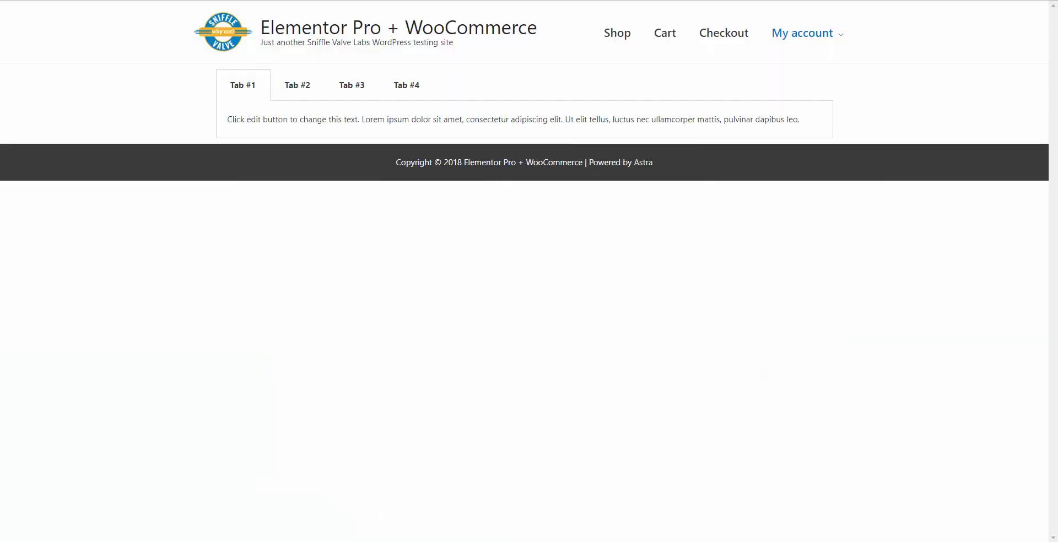
mouse_move(352, 77)
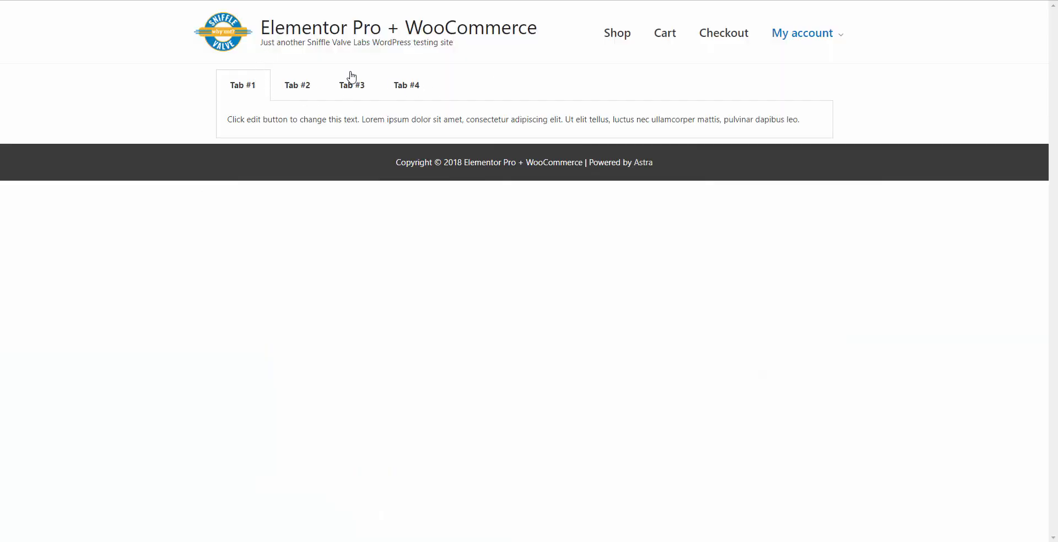
mouse_move(456, 95)
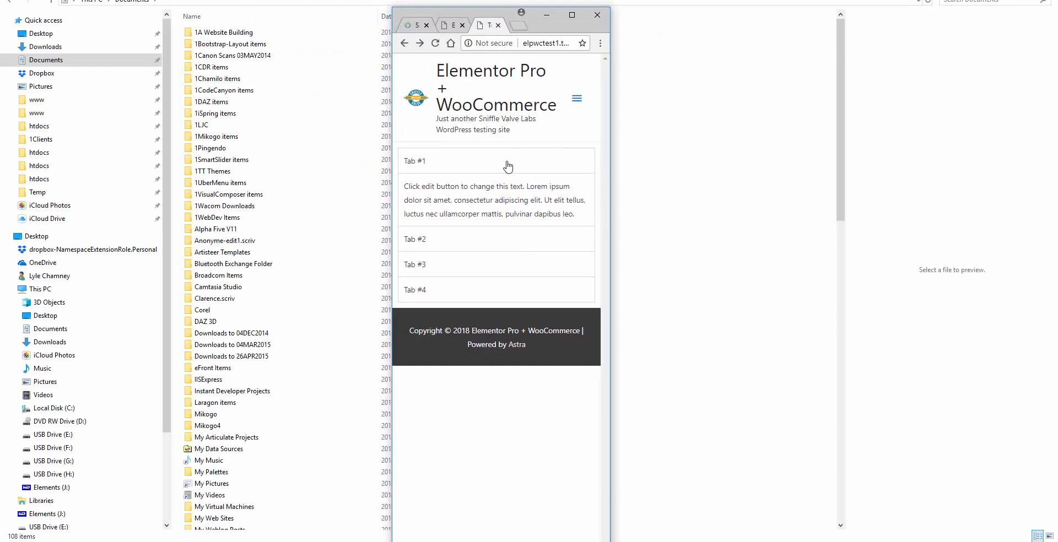
Check how the tabs behave in the mobile preview before restoring the browser to full width.
left_click(416, 212)
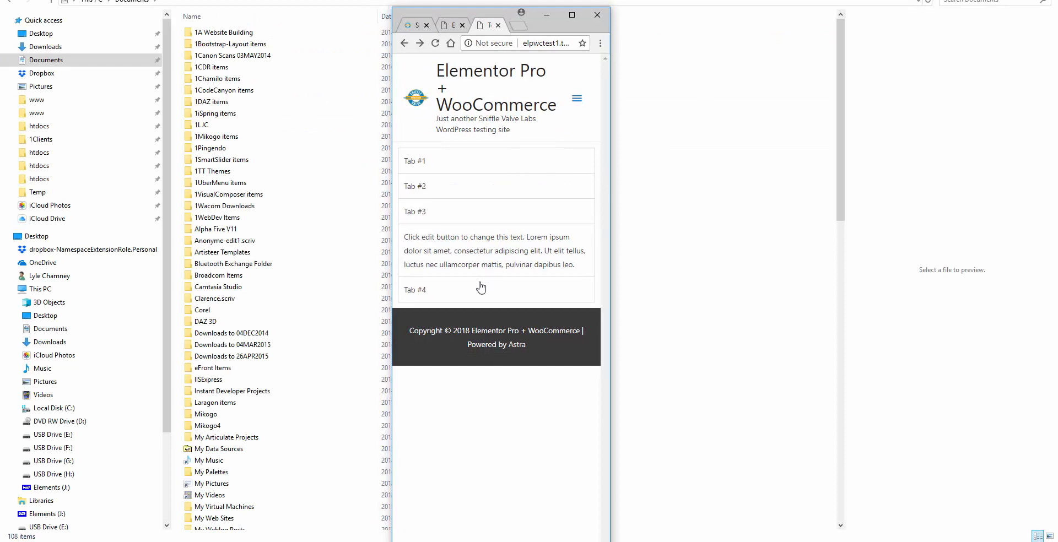
left_click(416, 160)
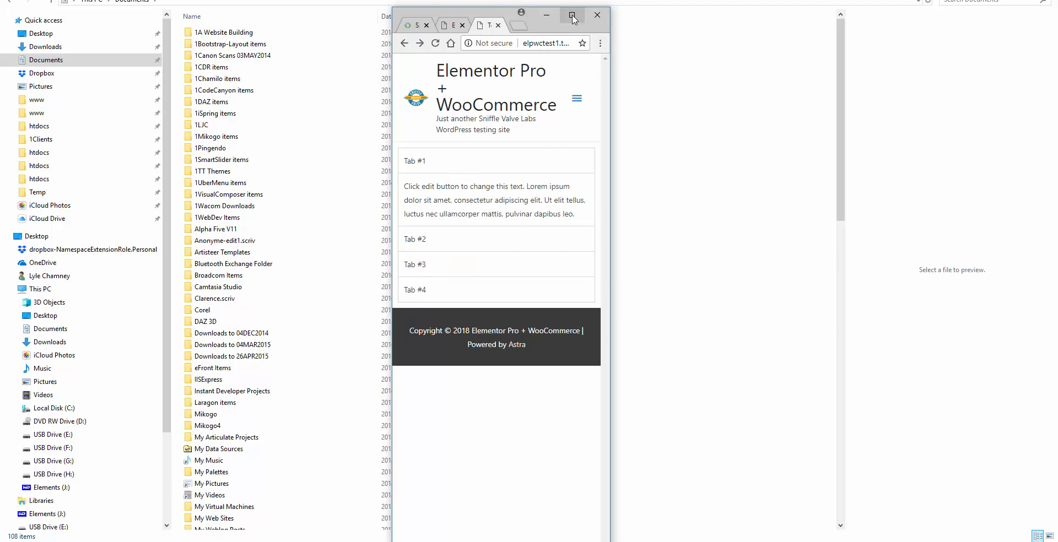
left_click(571, 14)
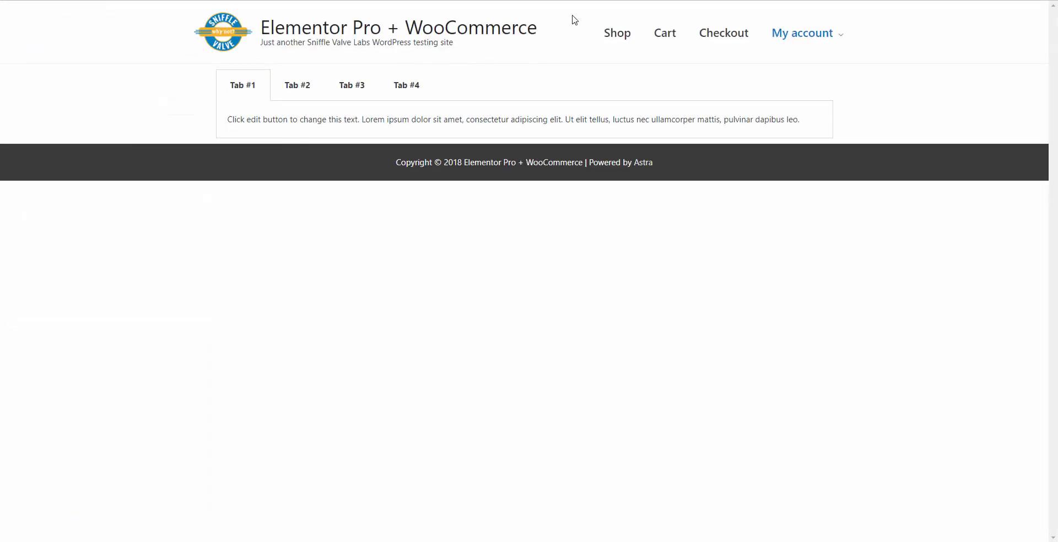
mouse_move(664, 32)
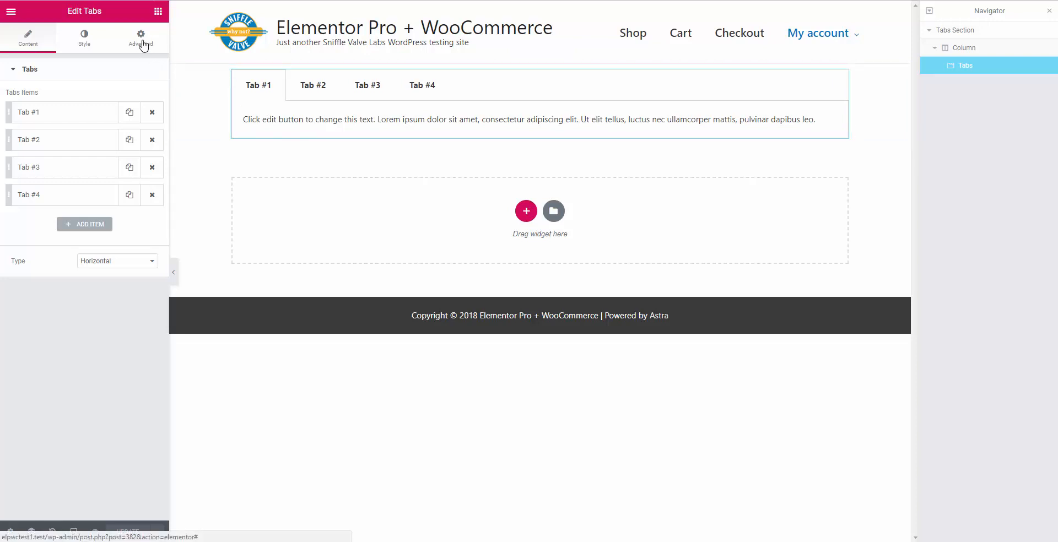
Give the Tabs widget the CSS ID 'h-tabs' in Advanced settings and update the page.
left_click(140, 37)
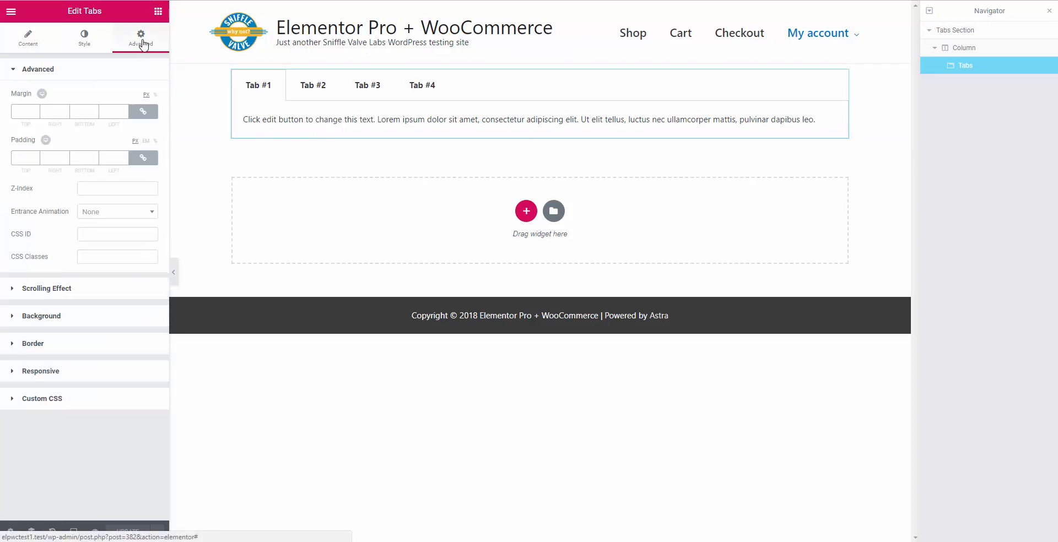
left_click(117, 234)
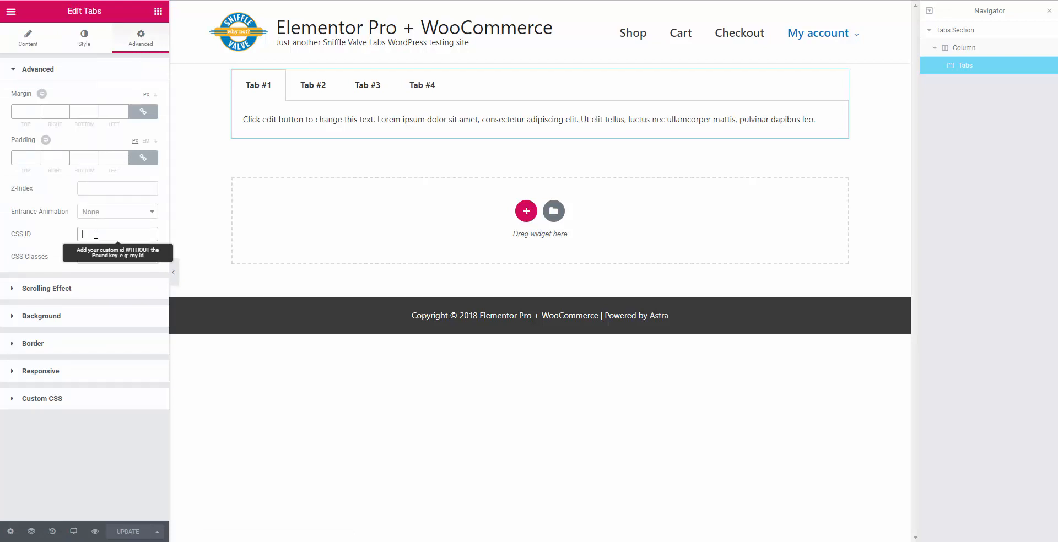
type("h")
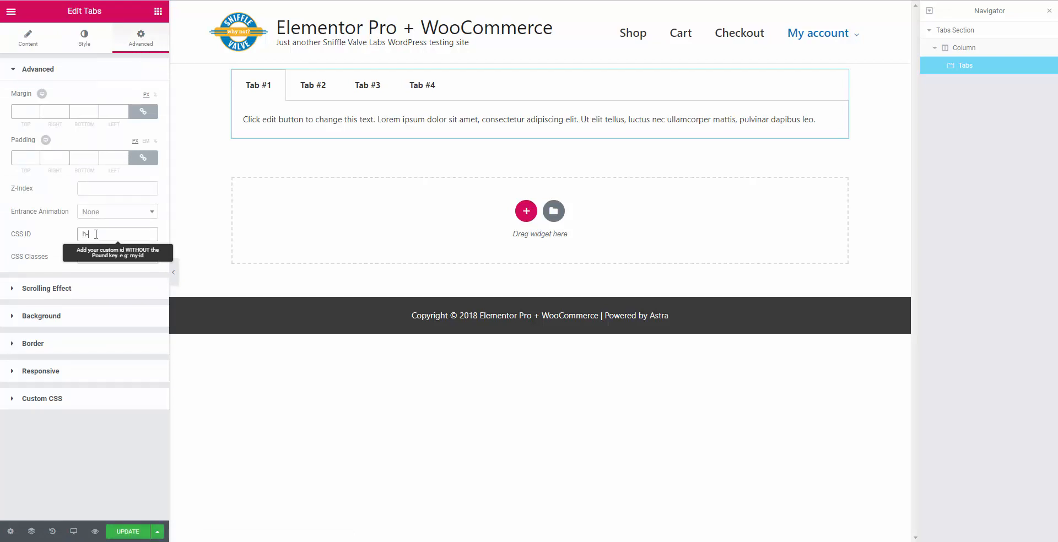
type("-tabs")
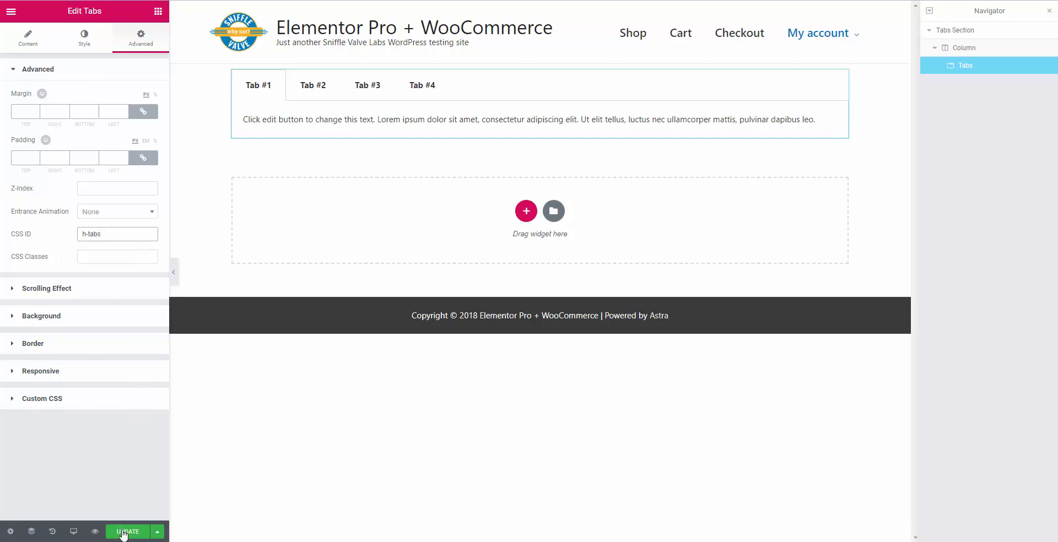
left_click(127, 531)
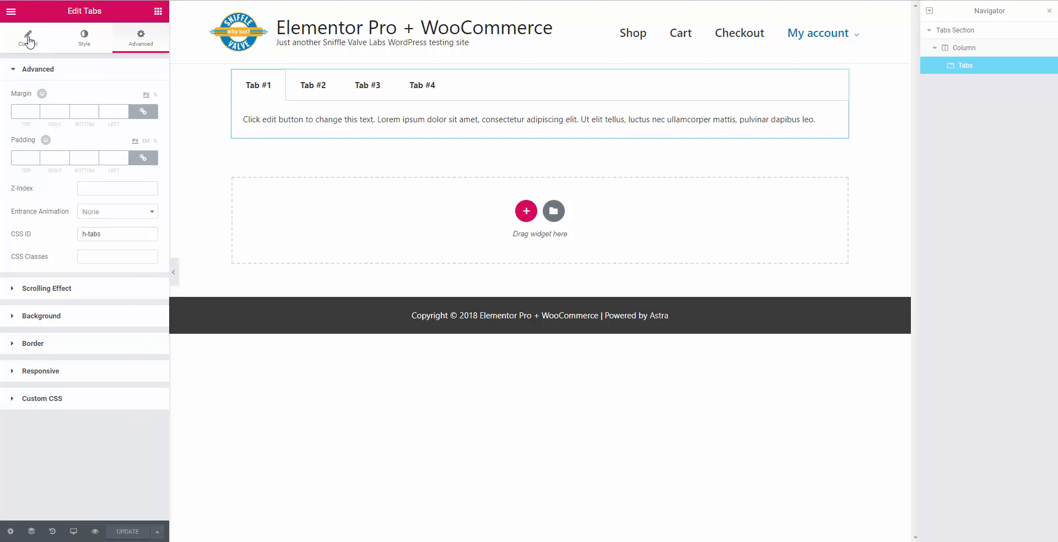
left_click(11, 11)
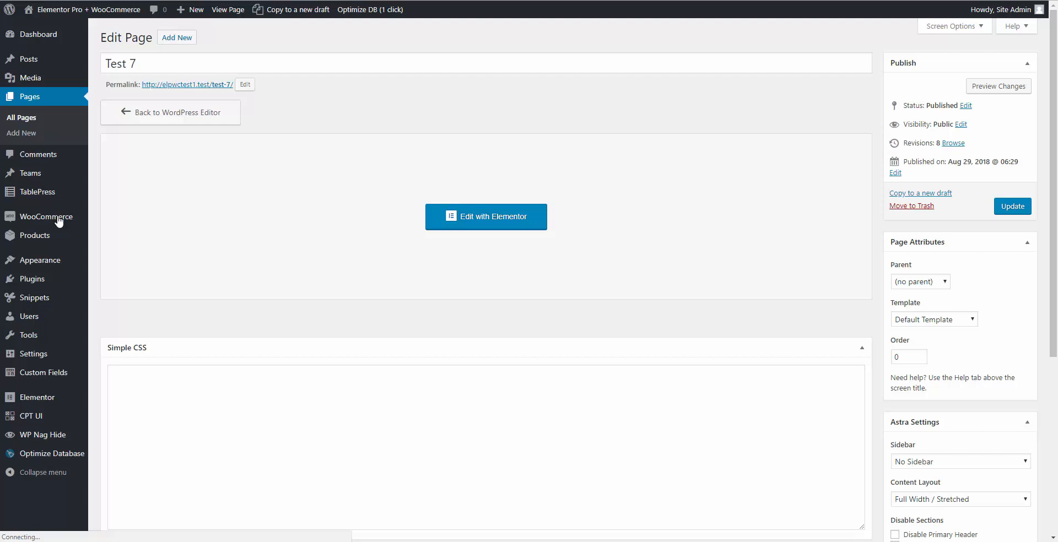
mouse_move(28, 316)
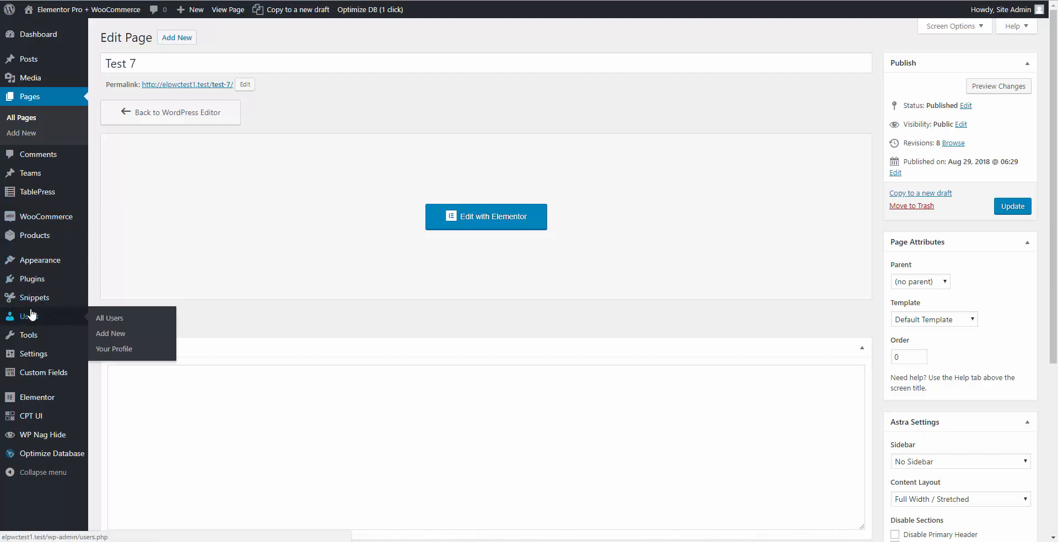
mouse_move(37, 260)
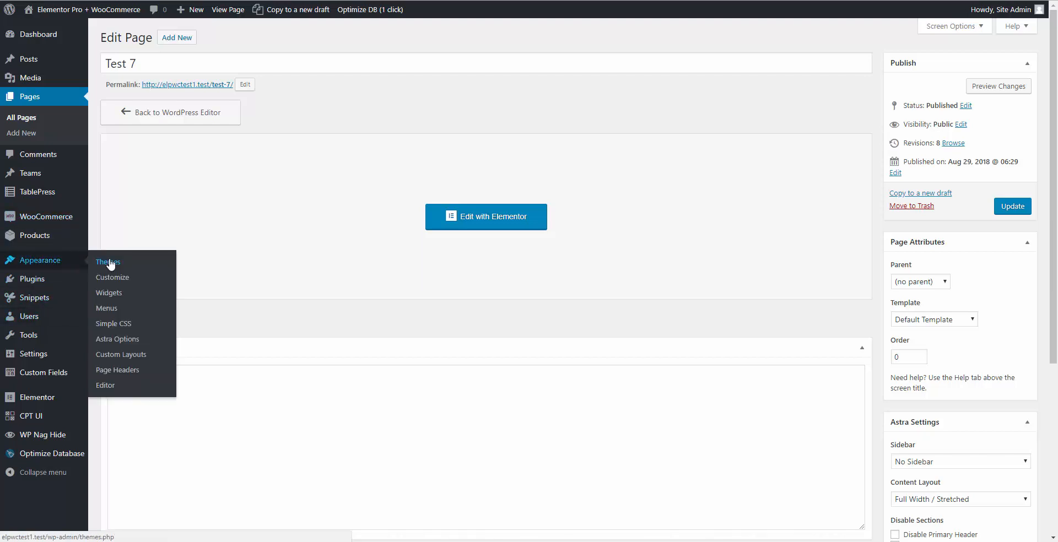
mouse_move(113, 324)
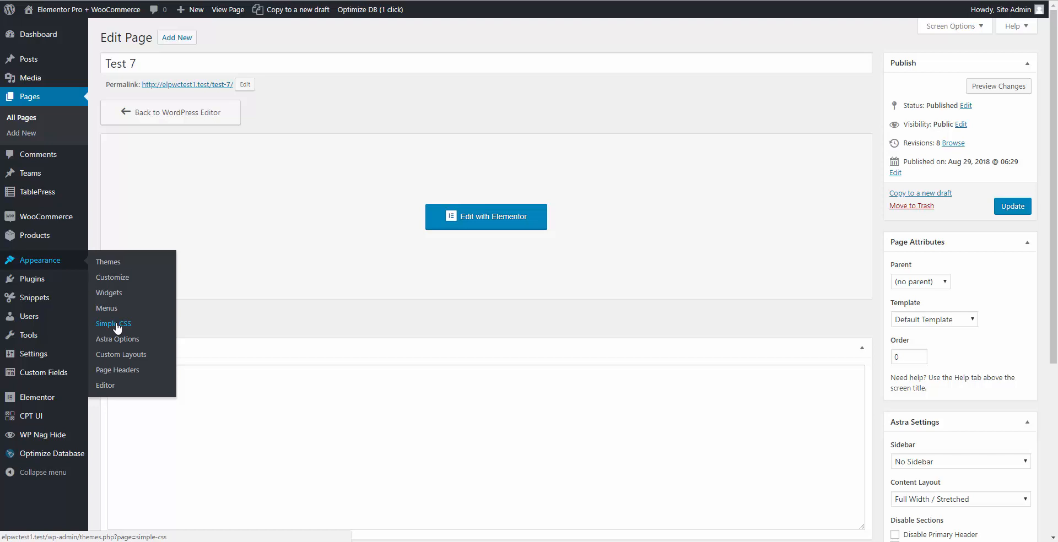
Open the Simple CSS editor under Appearance in the admin sidebar.
left_click(114, 325)
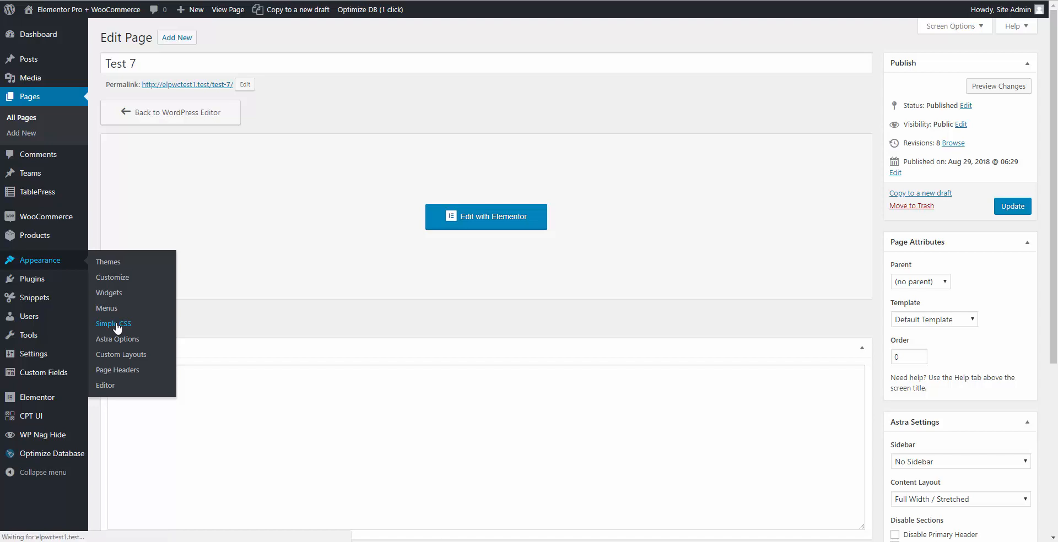
left_click(114, 323)
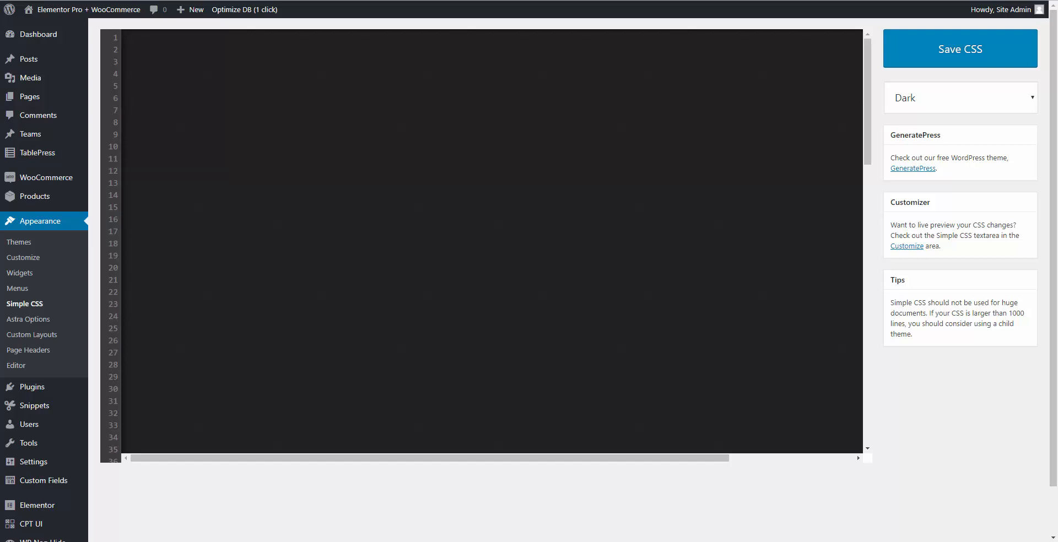
mouse_move(86, 74)
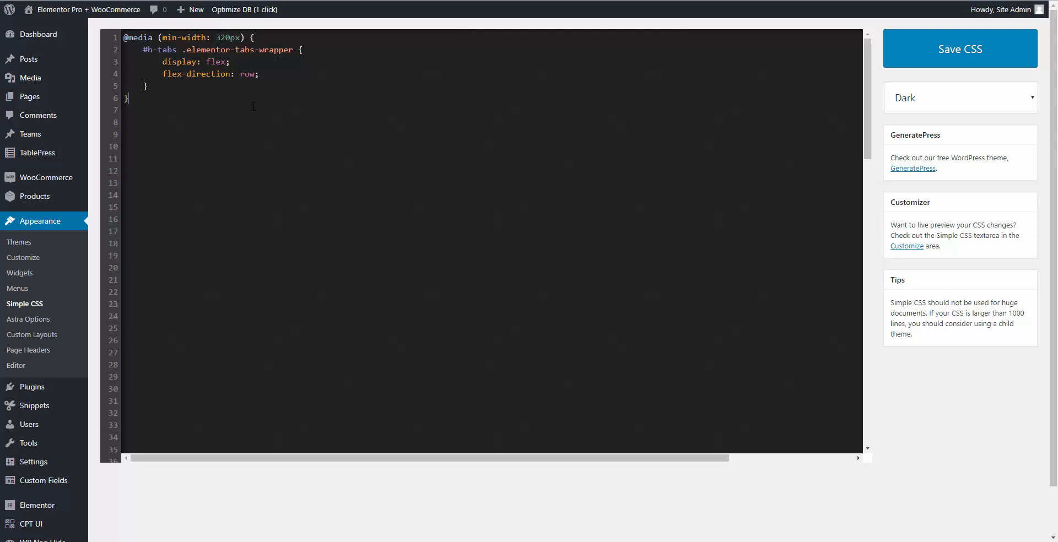
left_click(959, 48)
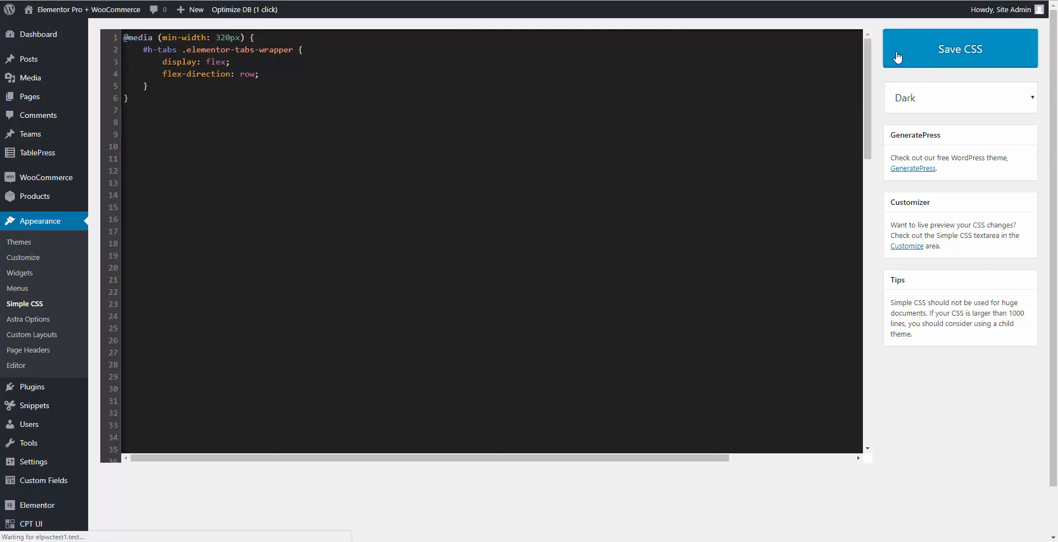
left_click(959, 49)
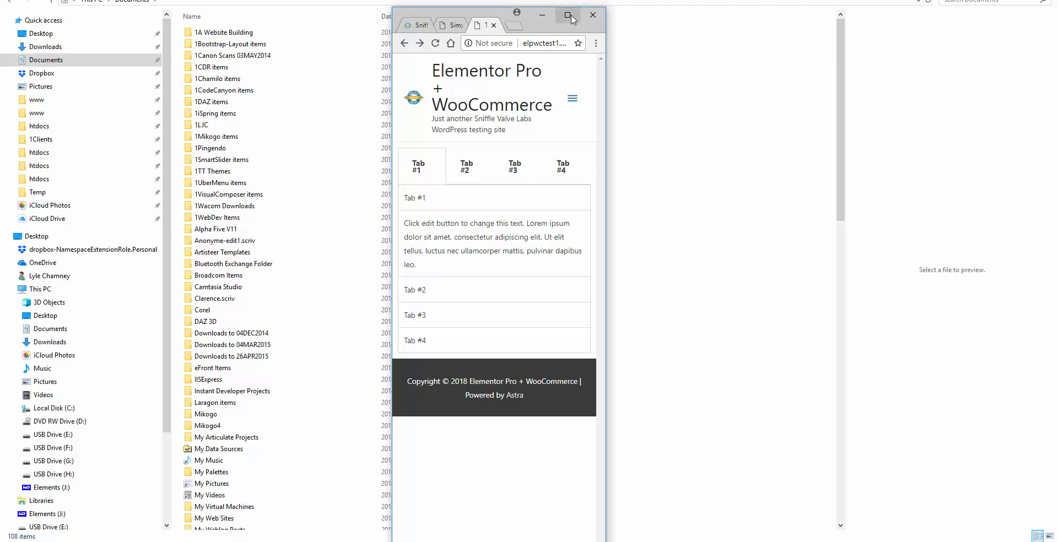
Restore the Chrome window to full width after inspecting the tabs at mobile width.
left_click(569, 14)
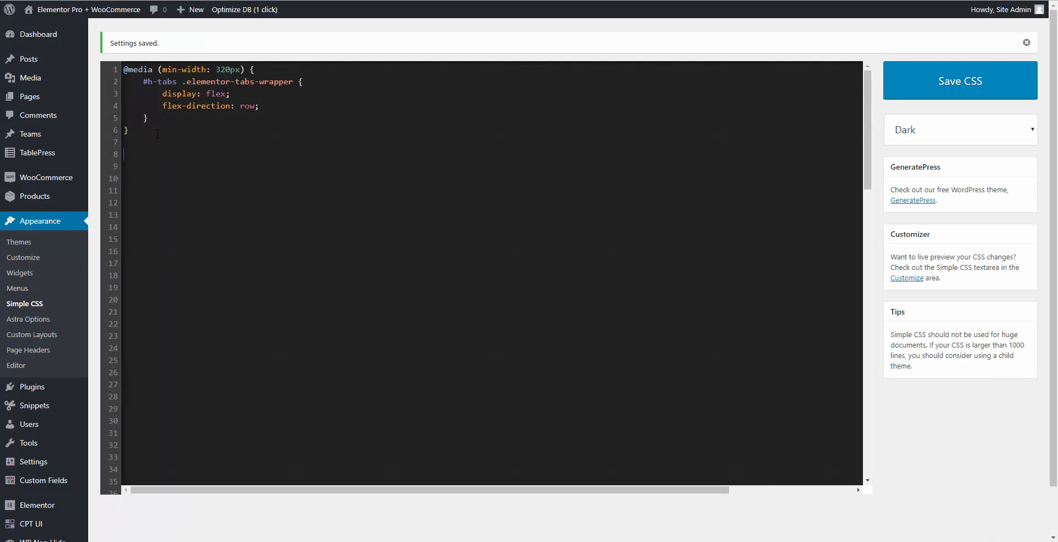
type("@media (min-width: 320px) {")
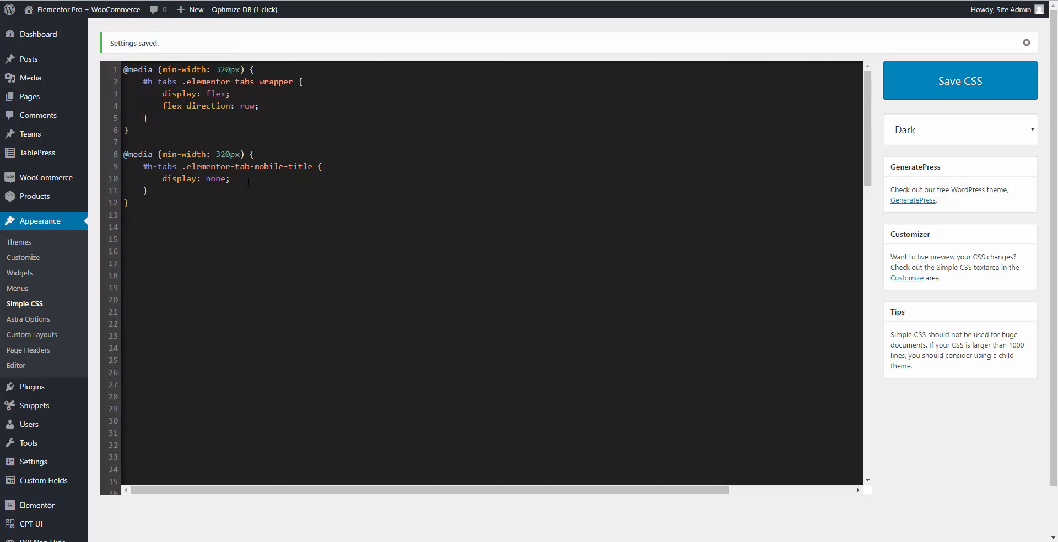
mouse_move(920, 86)
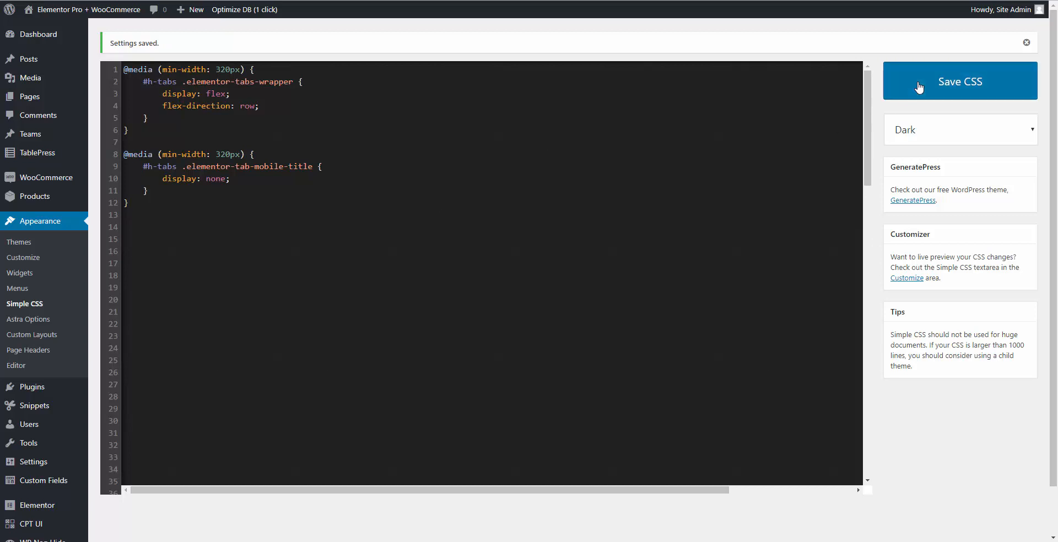
left_click(959, 80)
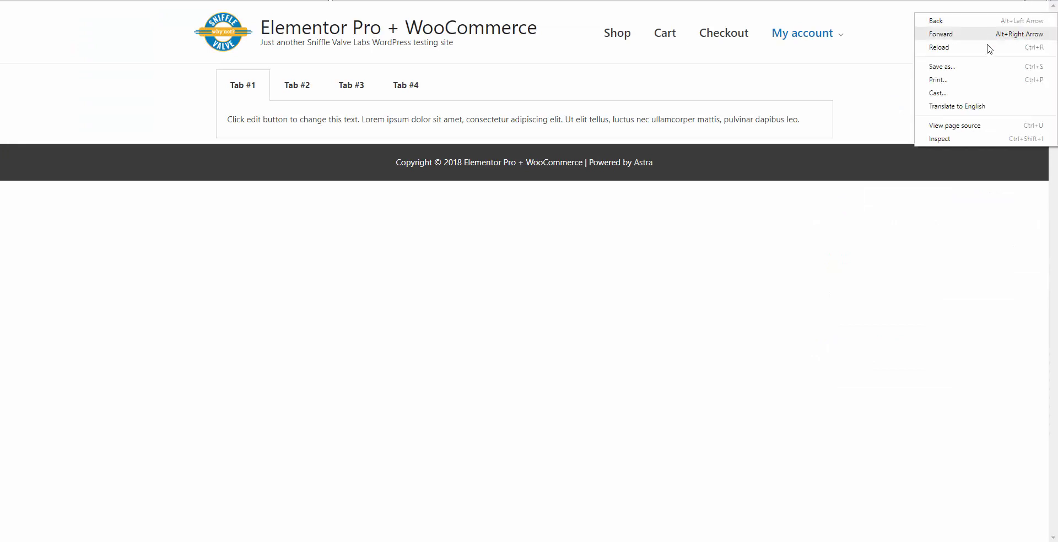
Reload the test page to confirm horizontal tabs at mobile width, then restore full width.
left_click(473, 270)
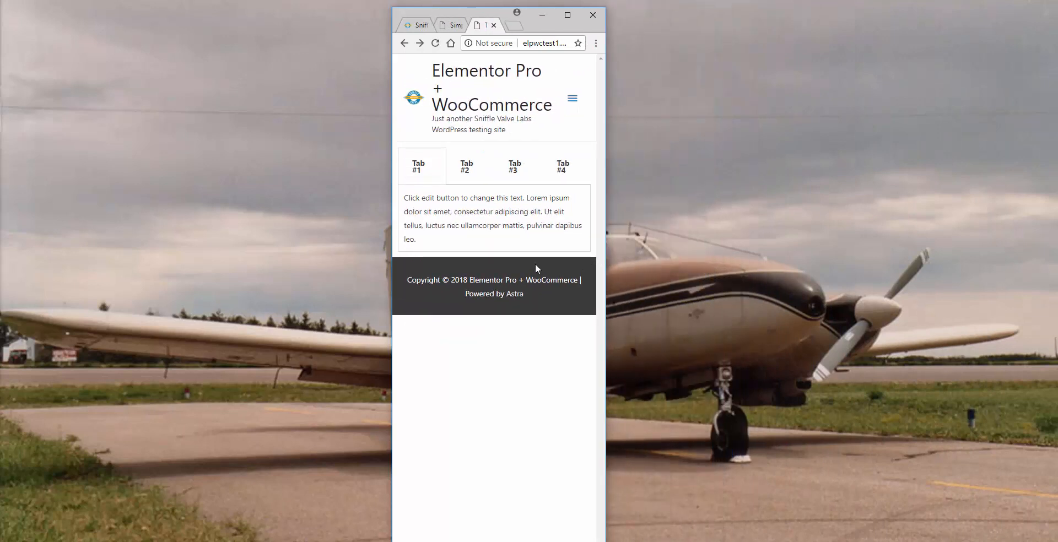
mouse_move(515, 166)
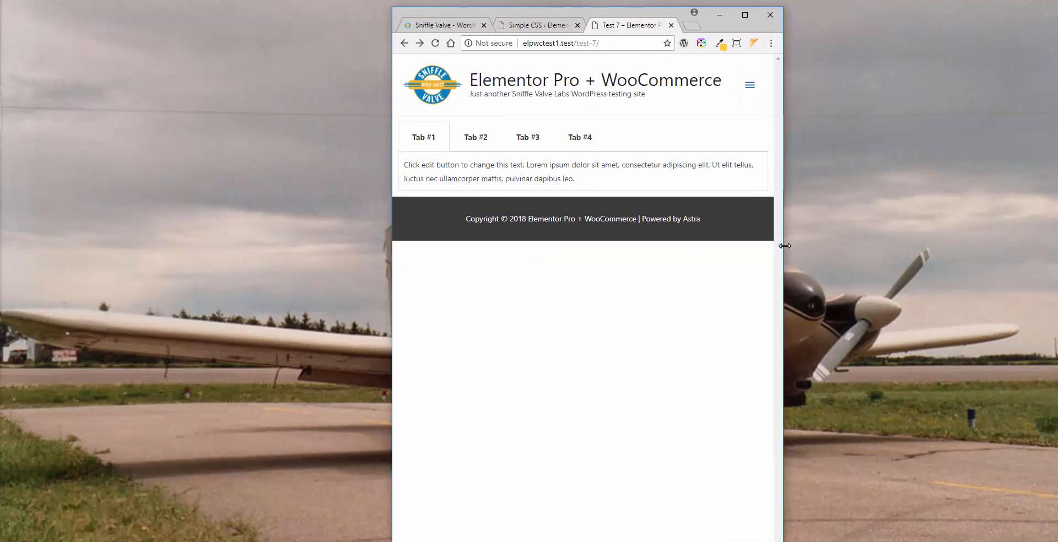
left_click(746, 15)
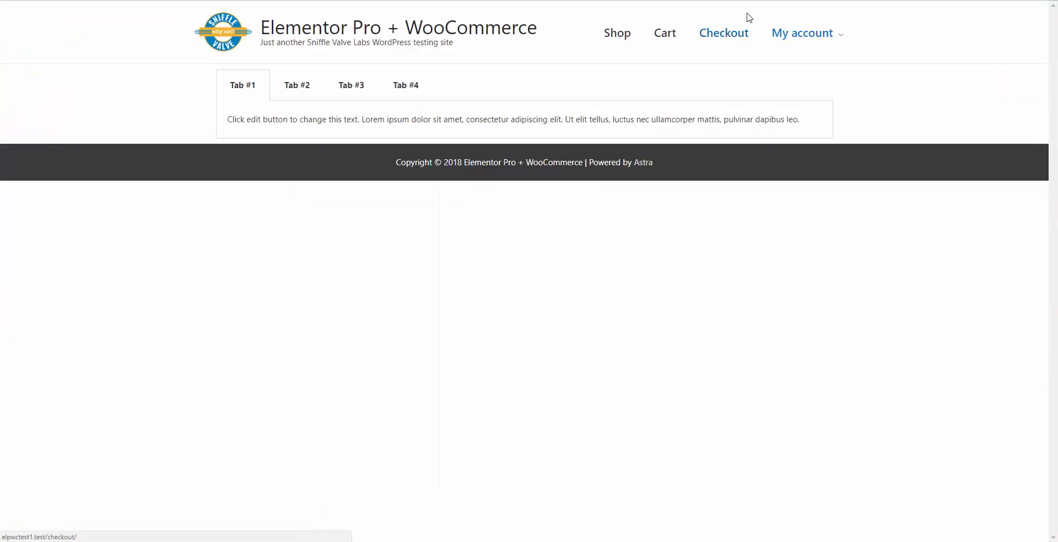